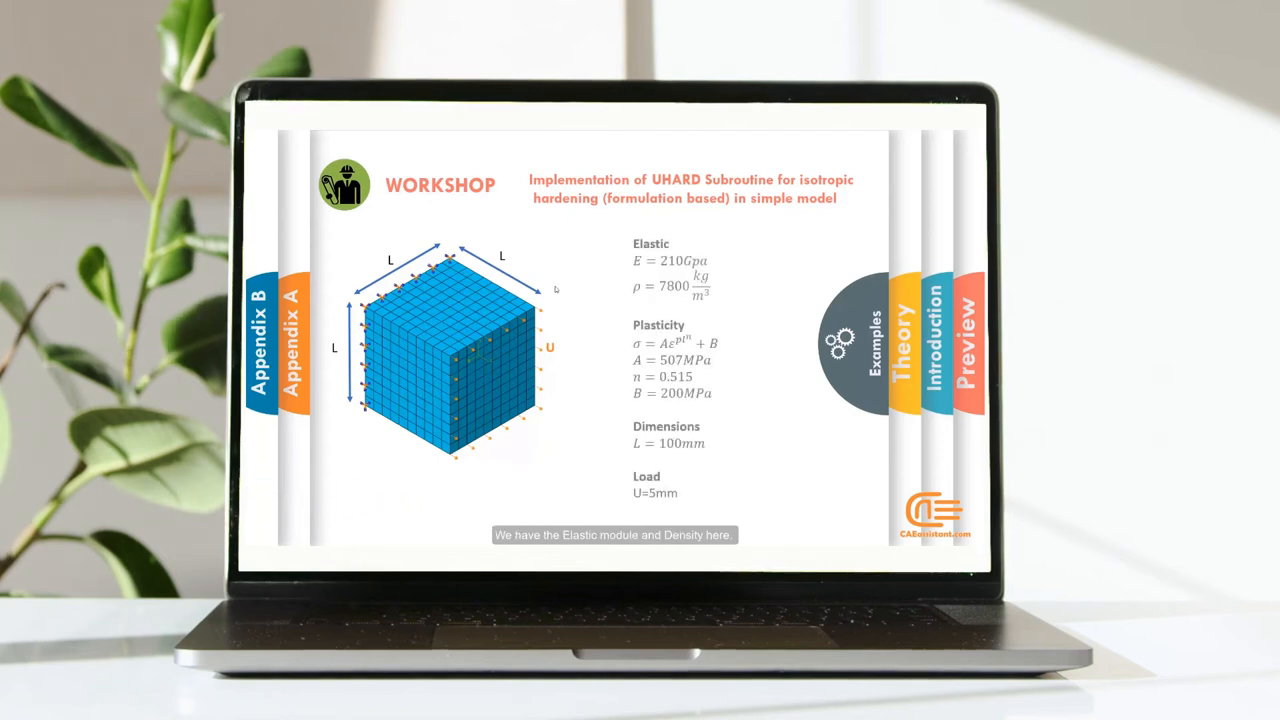
- Combine the cube's strain and stress field data into one XY curve and plot it
{"action": "left_click", "coordinate": [290, 536]}
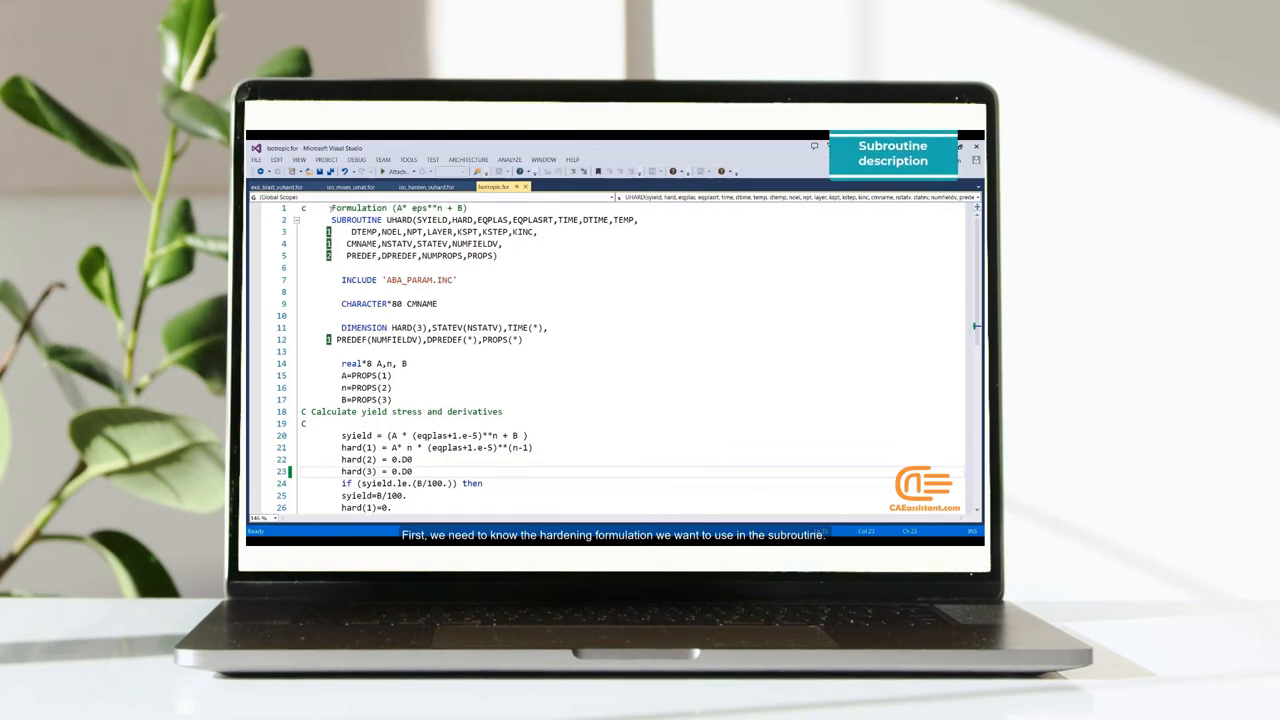
{"action": "left_click_drag", "start_coordinate": [330, 208], "coordinate": [456, 208]}
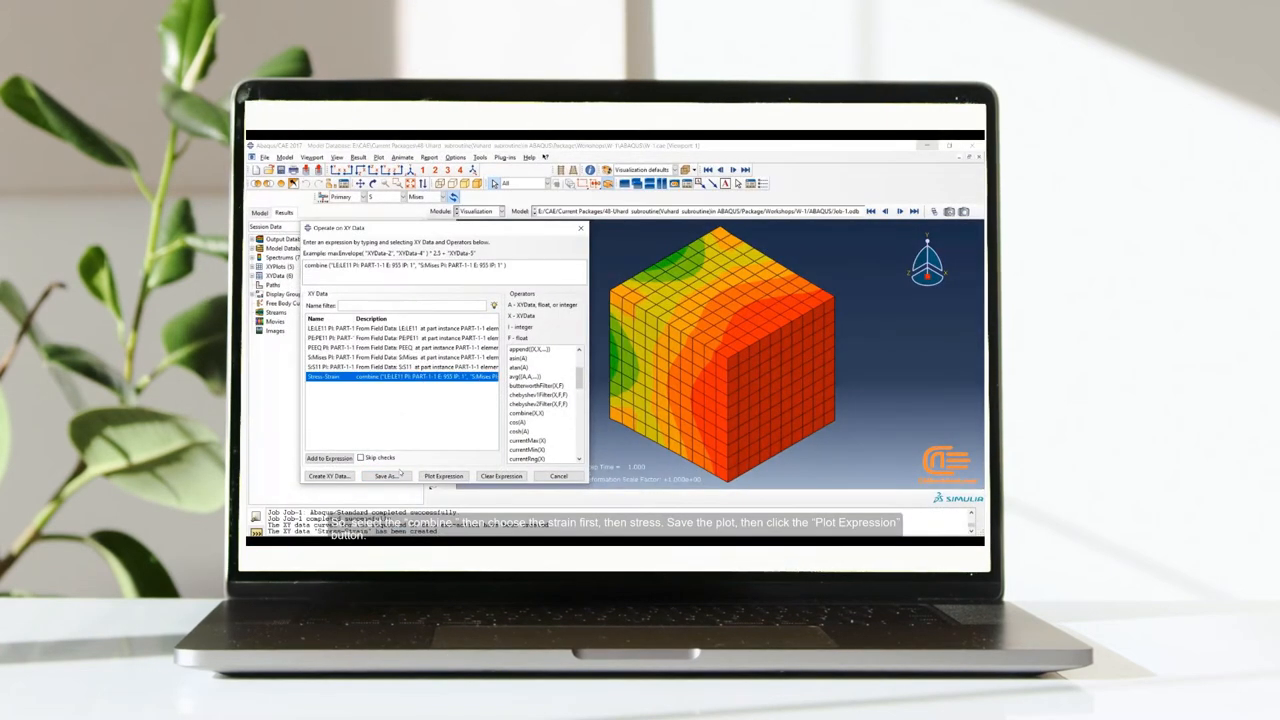
{"action": "left_click", "coordinate": [444, 476]}
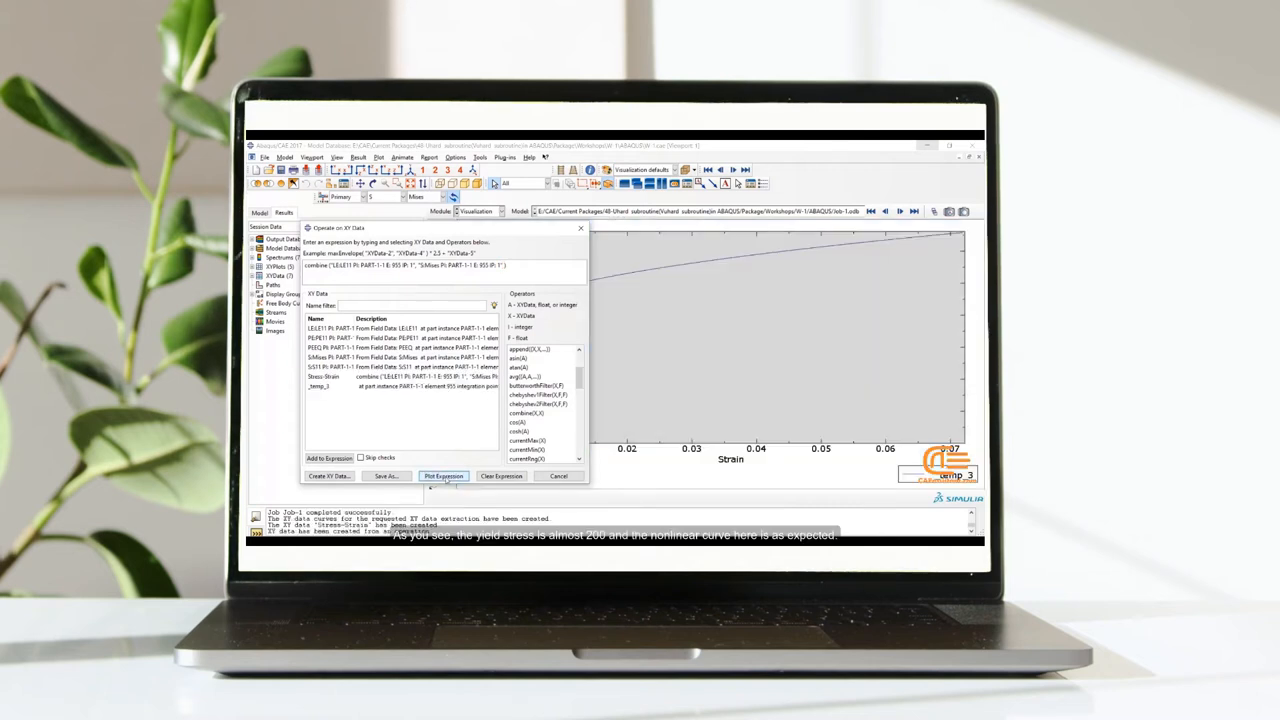
{"action": "left_click", "coordinate": [444, 476]}
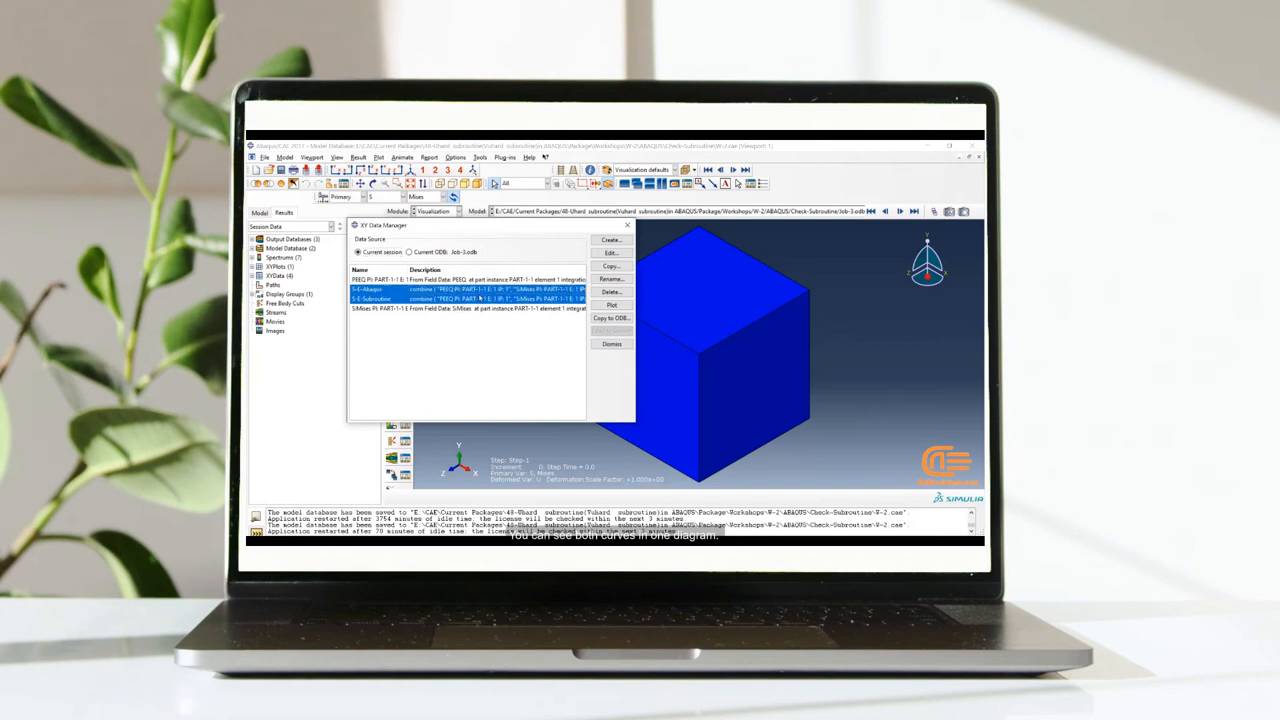
- Plot the S-E Abaqus and S-E Subroutine entries together from the XY Data Manager
{"action": "left_click", "coordinate": [612, 304]}
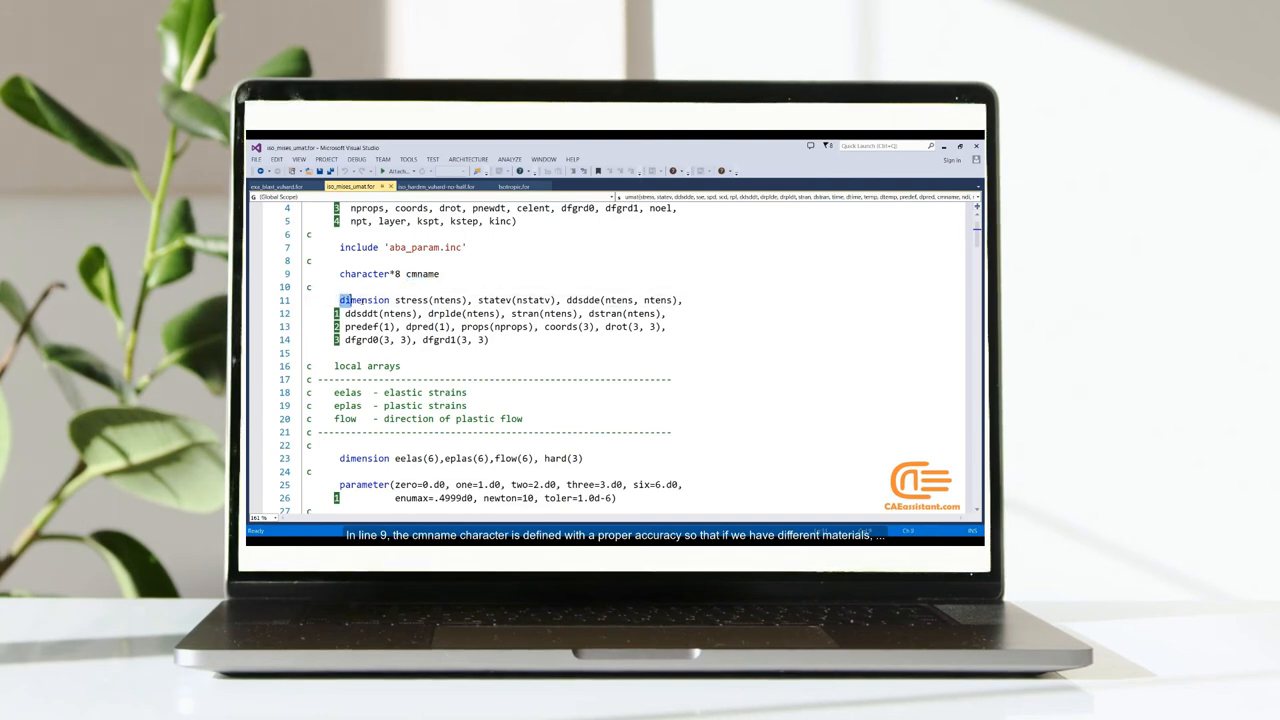
{"action": "left_click_drag", "start_coordinate": [340, 300], "coordinate": [490, 340]}
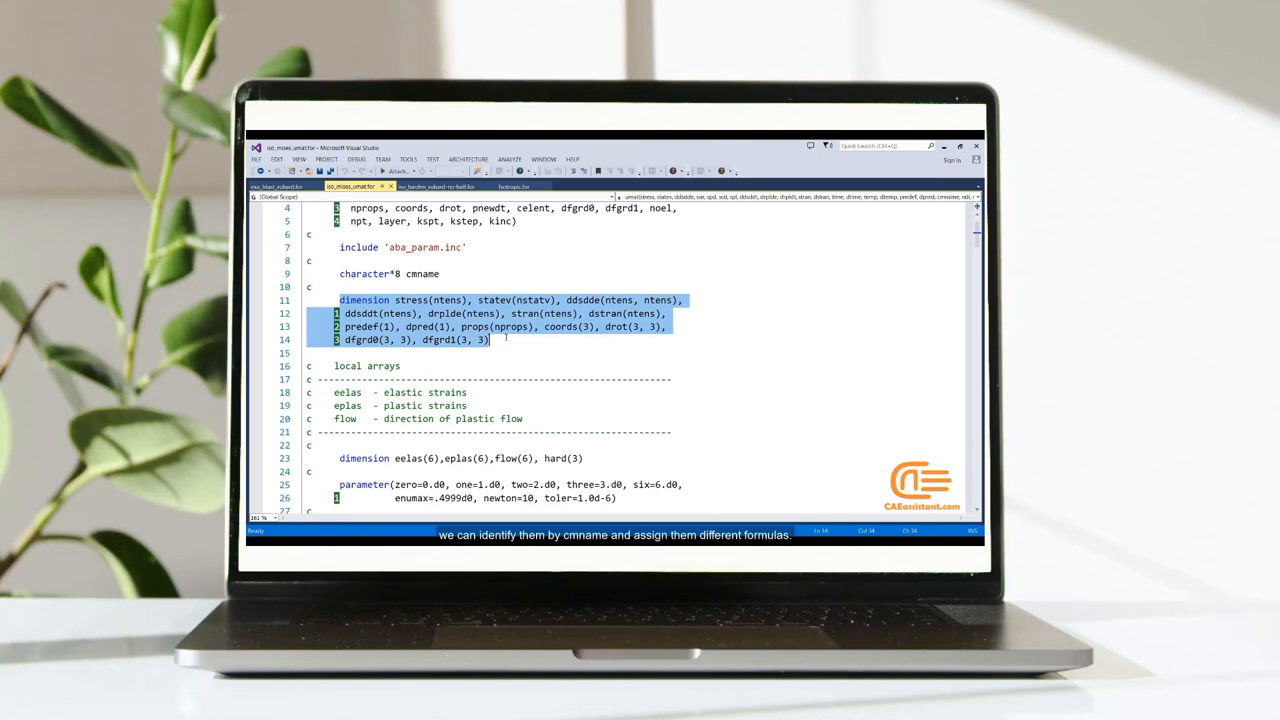
{"action": "scroll", "scroll_direction": "up", "scroll_amount": 3}
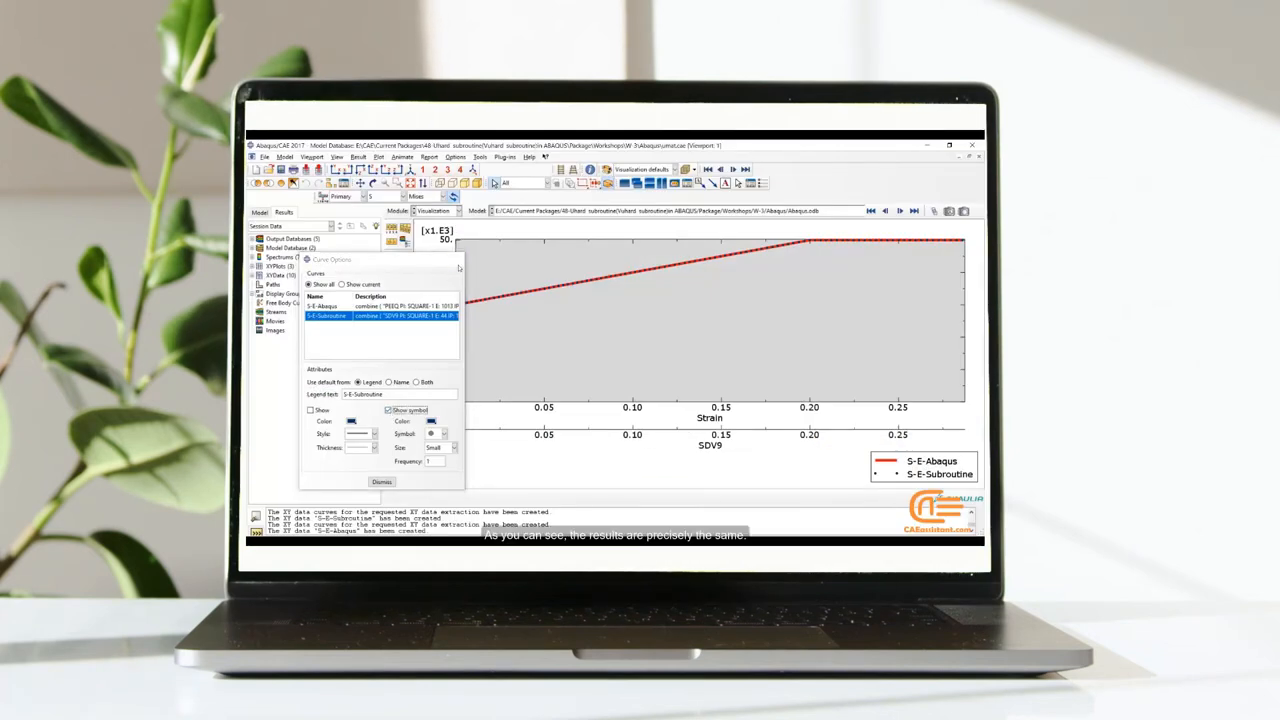
- Overlay the S-E-Abaqus and S-E-Subroutine curves in one viewport plot
{"action": "left_click", "coordinate": [368, 482]}
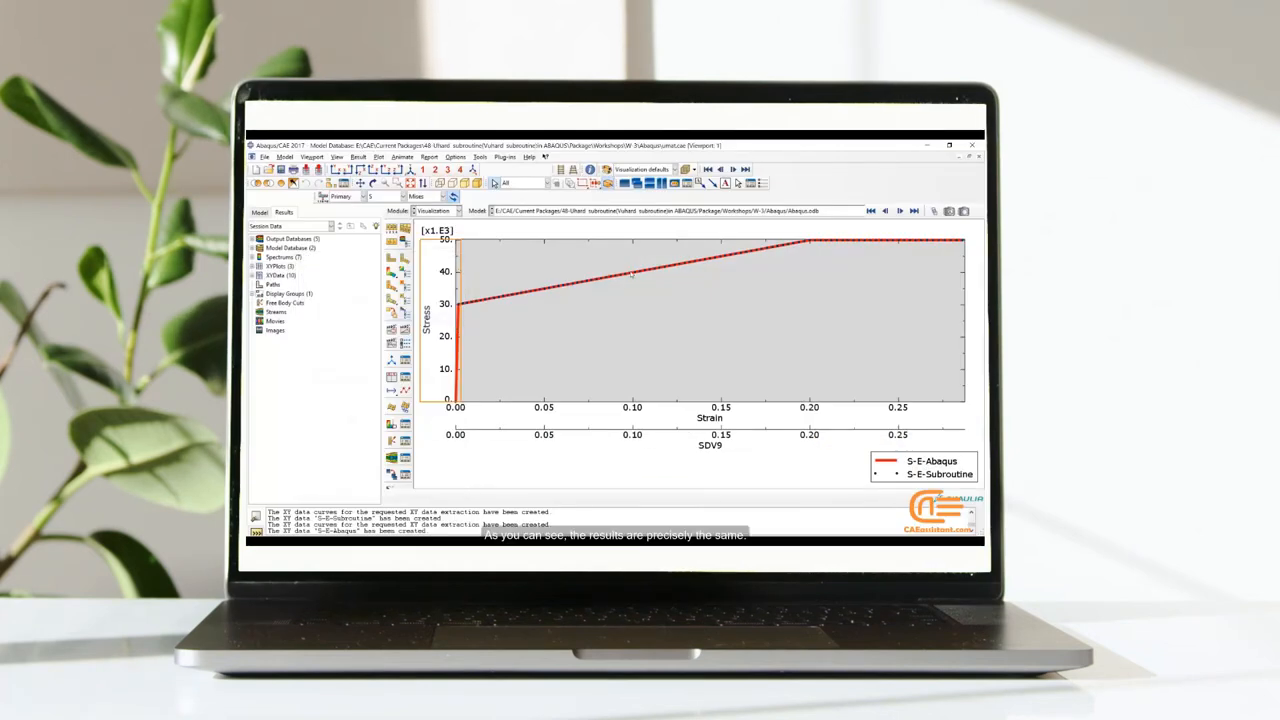
{"action": "mouse_move", "coordinate": [792, 248]}
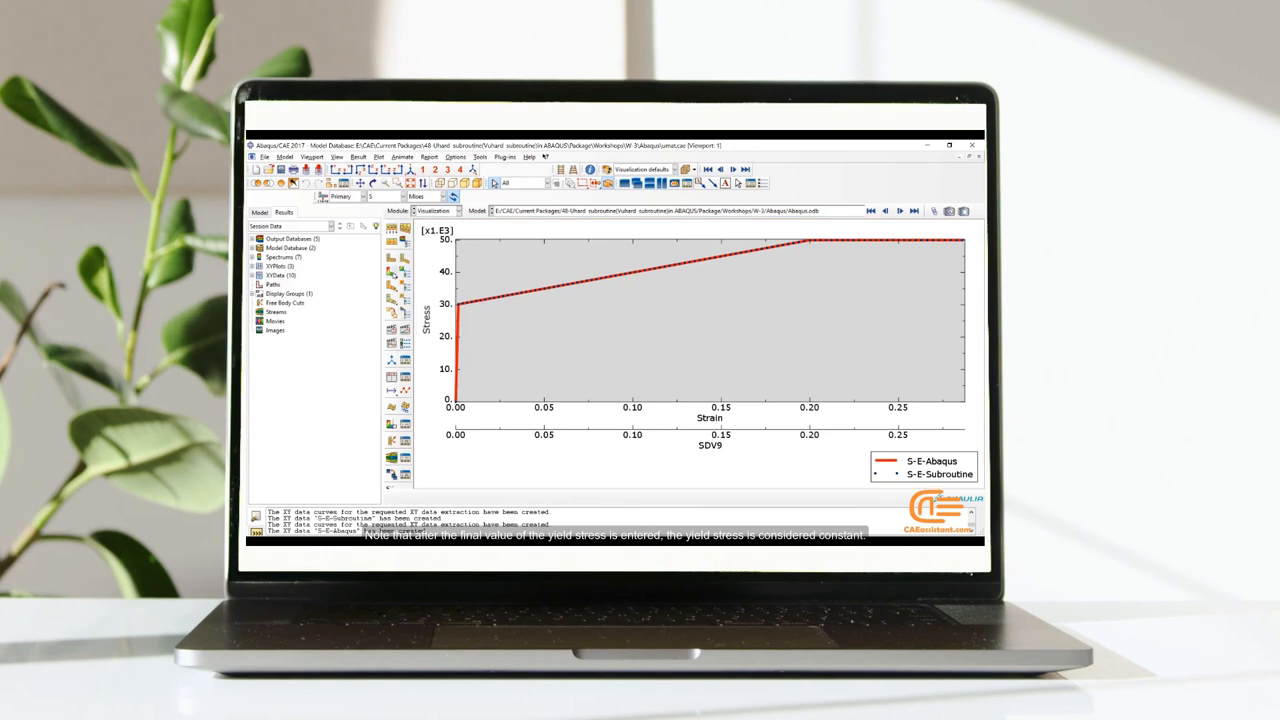
{"action": "mouse_move", "coordinate": [382, 270]}
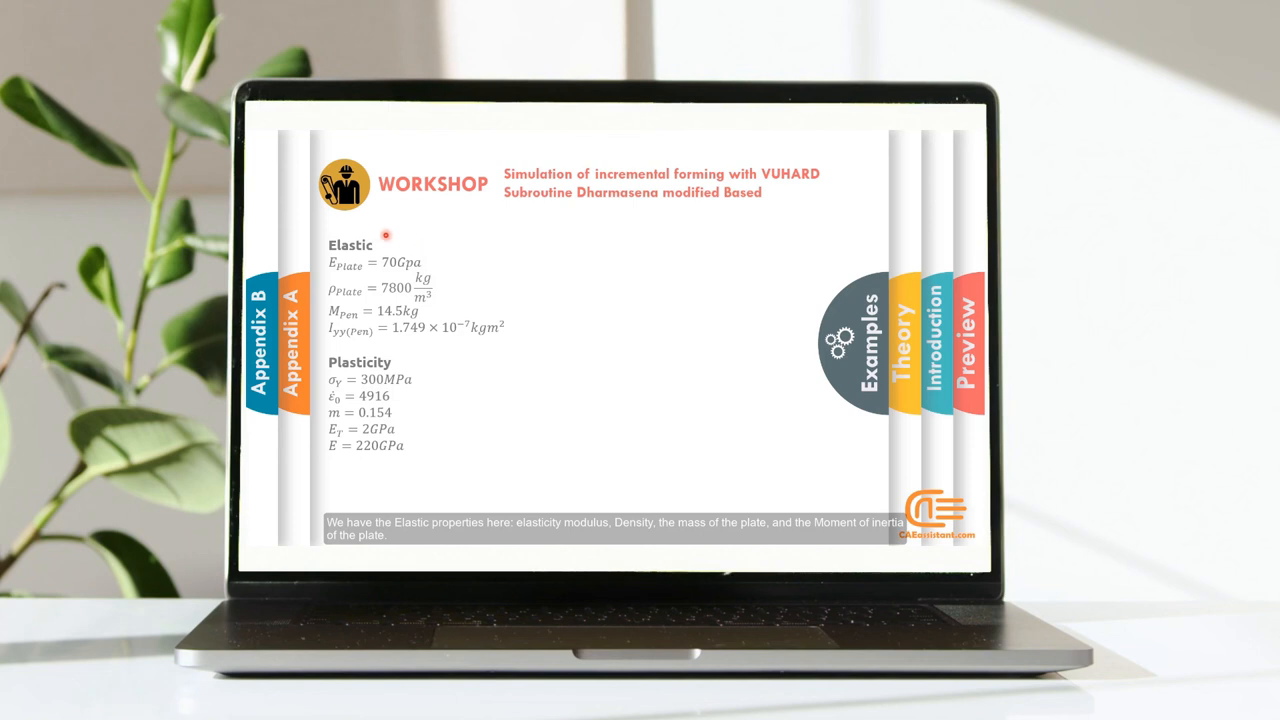
{"action": "mouse_move", "coordinate": [428, 216]}
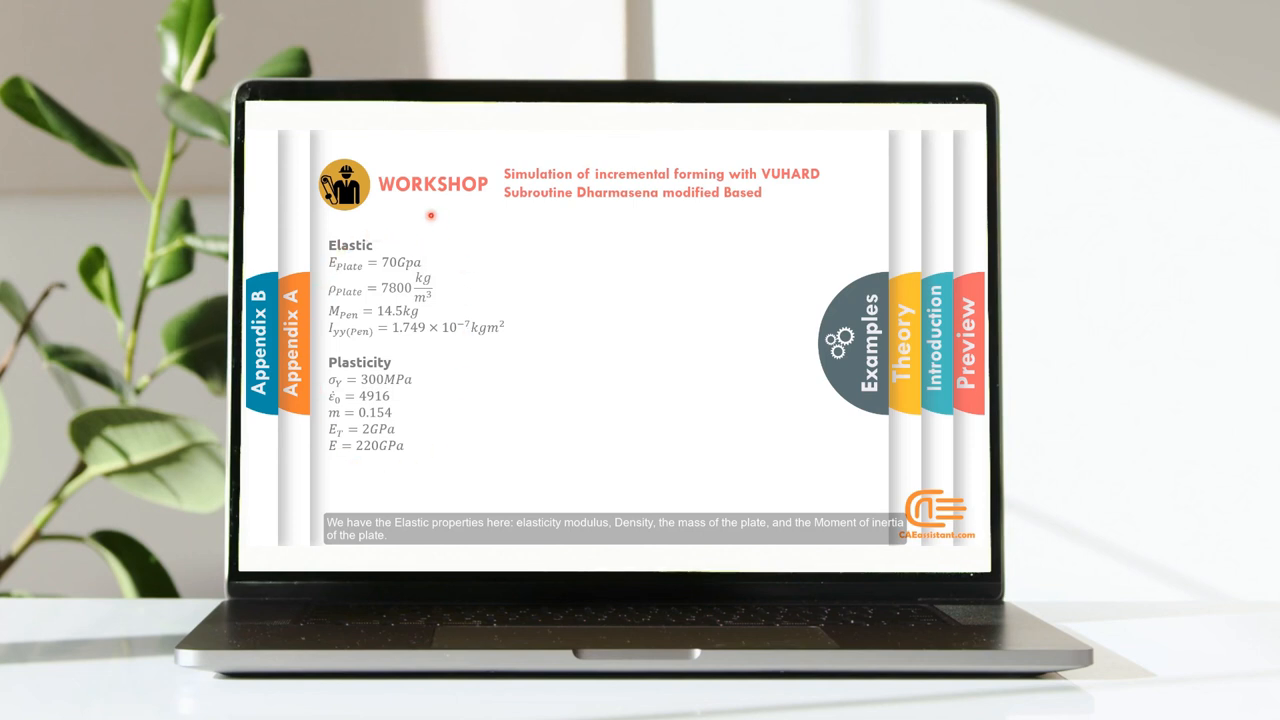
{"action": "mouse_move", "coordinate": [344, 292]}
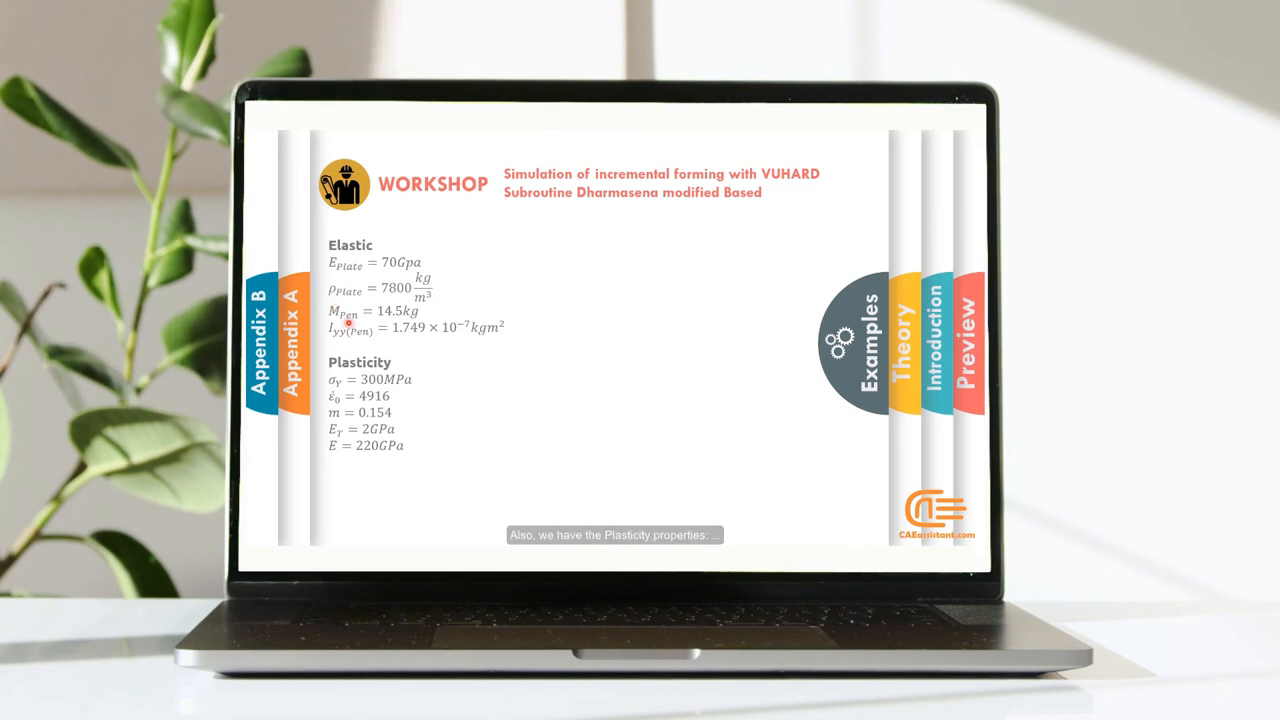
{"action": "mouse_move", "coordinate": [348, 378]}
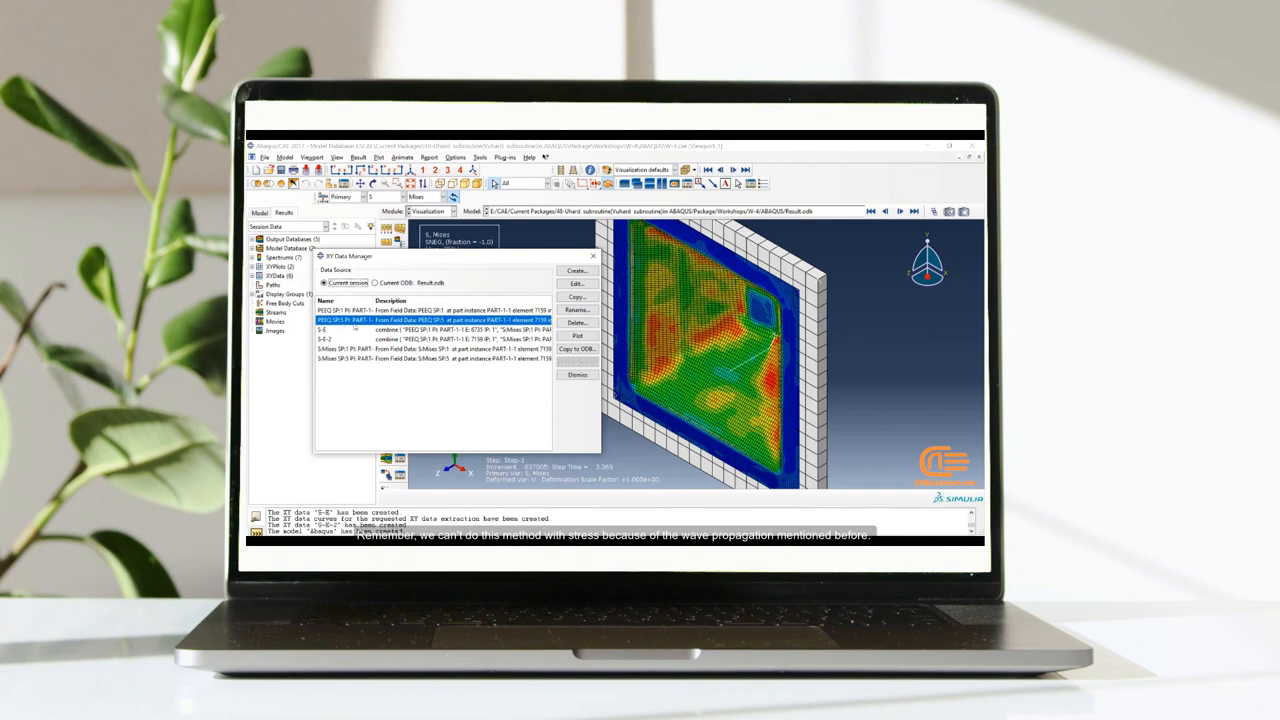
- Plot the PEEQ time history for the plate element from the XY Data Manager
{"action": "left_click", "coordinate": [576, 336]}
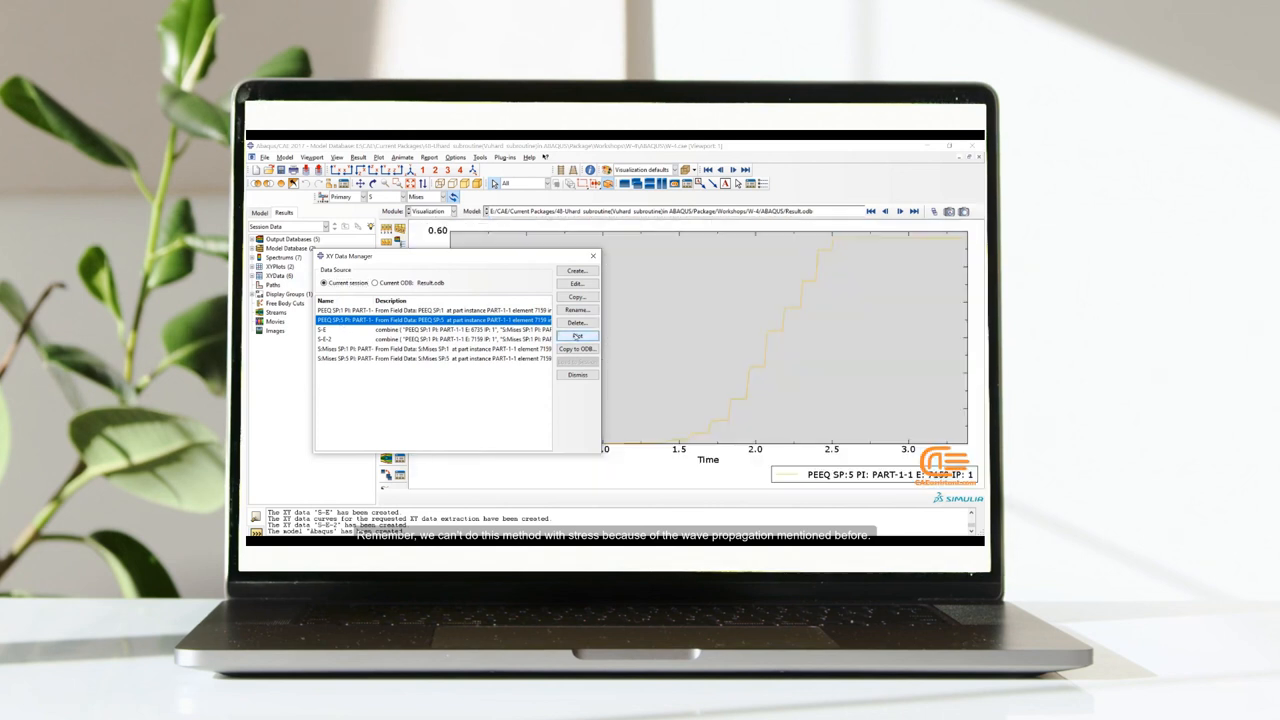